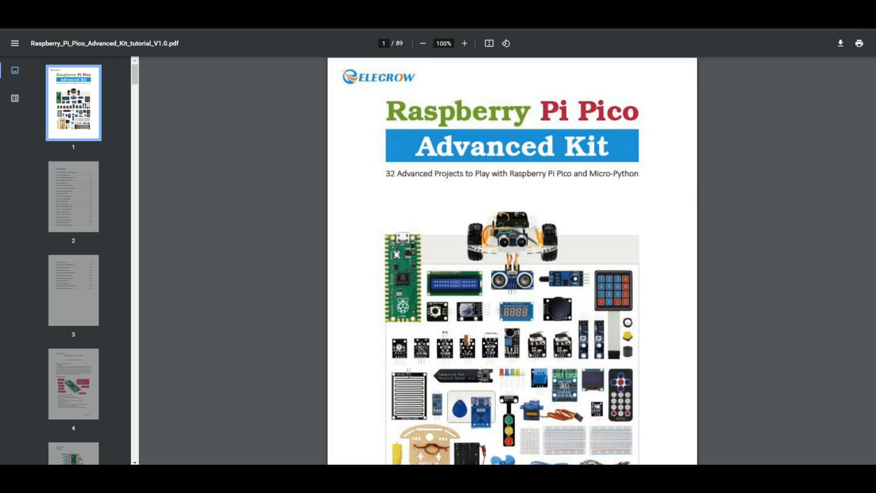
mouse_move(802, 64)
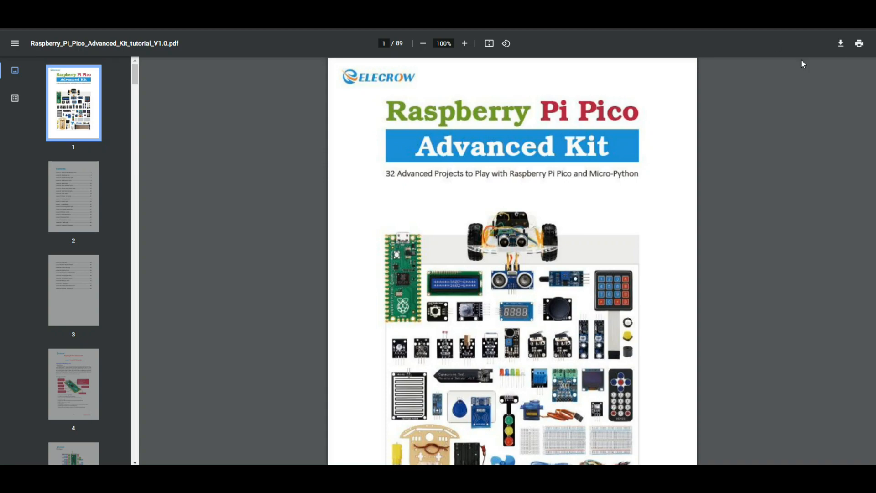
- Scroll the kit tutorial PDF from the cover to the Switch Light code on page 14
scroll(down, 3)
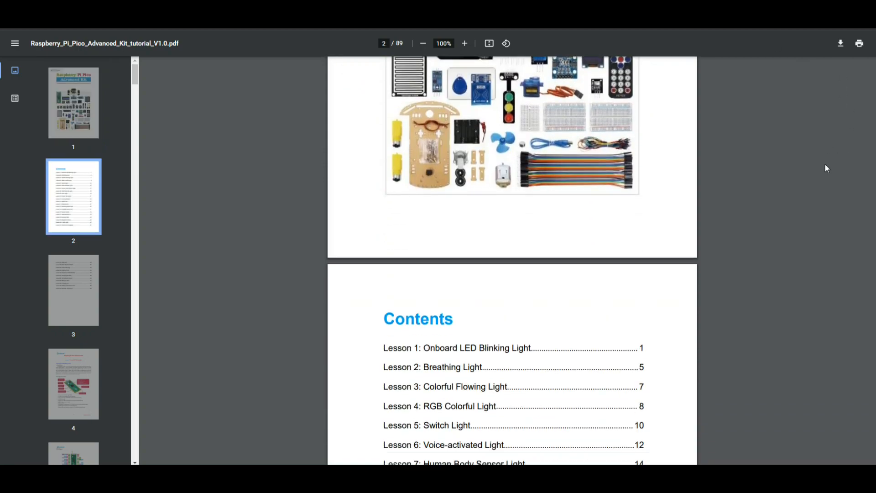
scroll(down, 3)
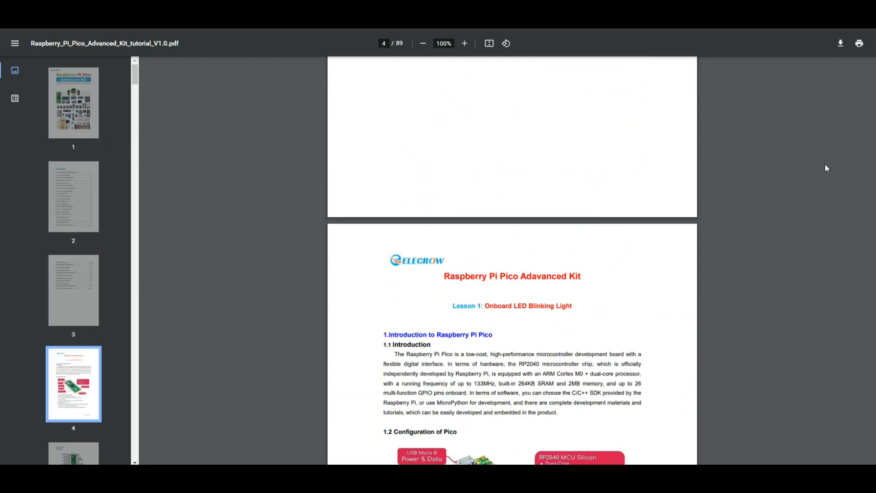
scroll(down, 3)
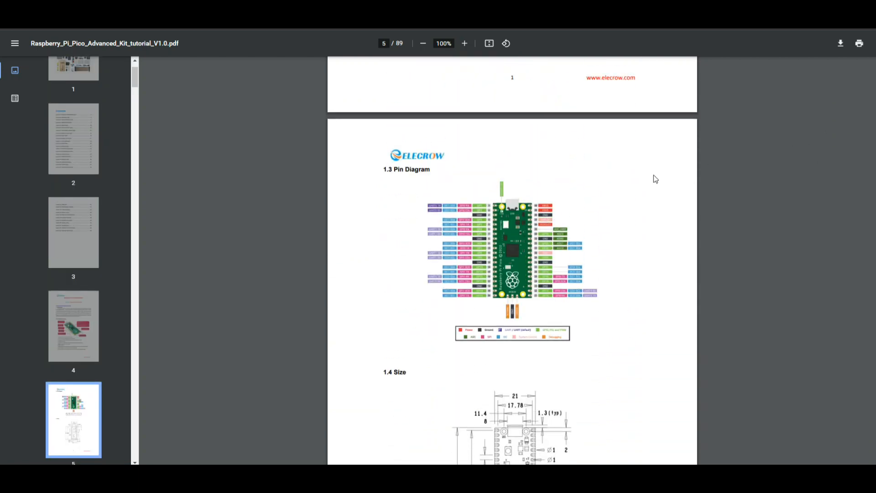
scroll(down, 3)
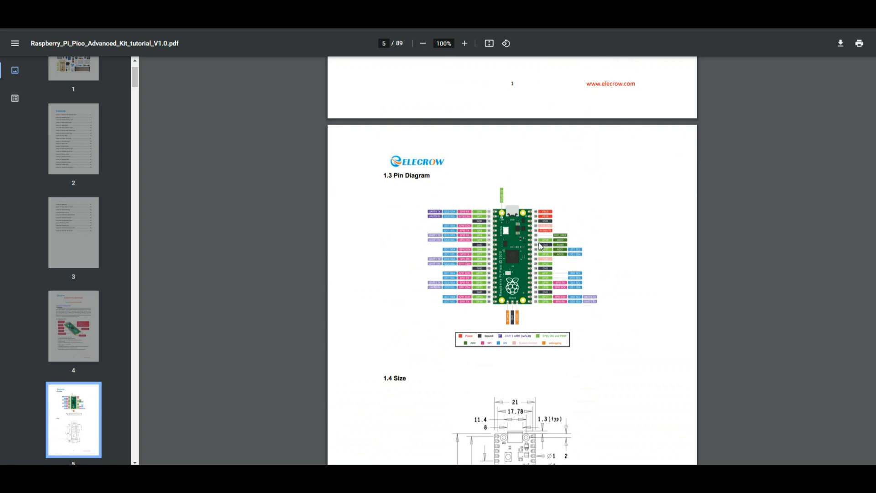
scroll(down, 3)
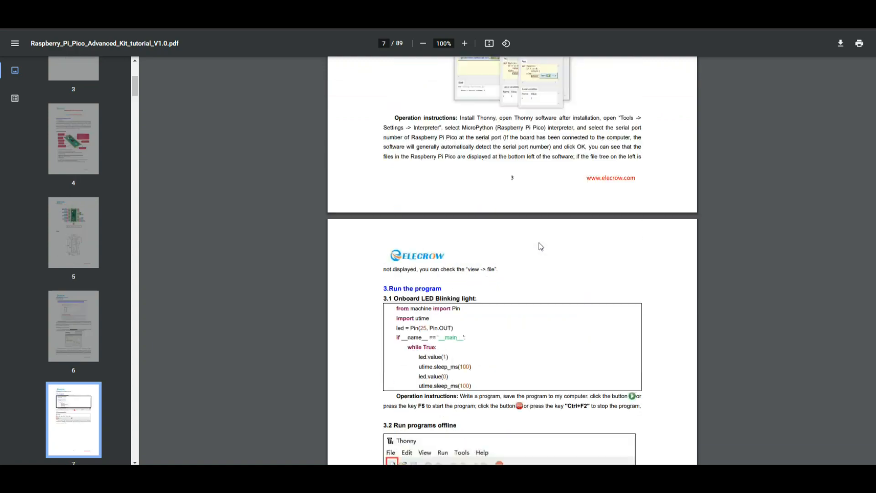
scroll(down, 3)
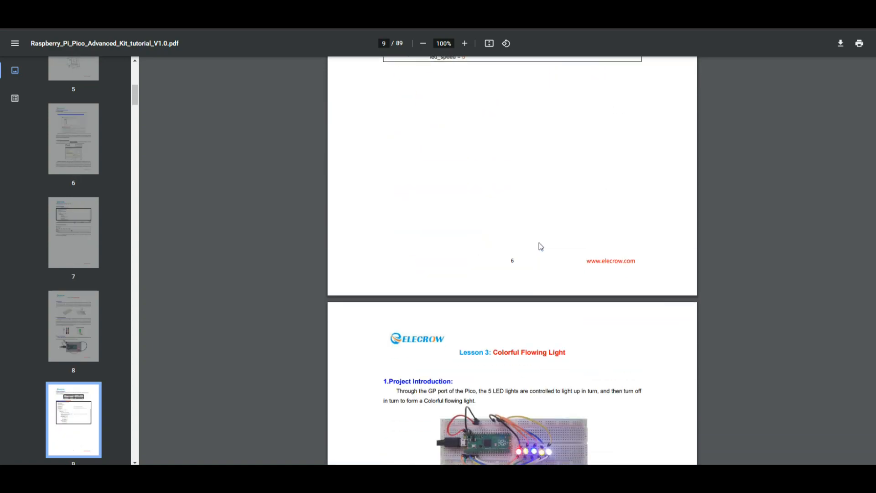
scroll(down, 3)
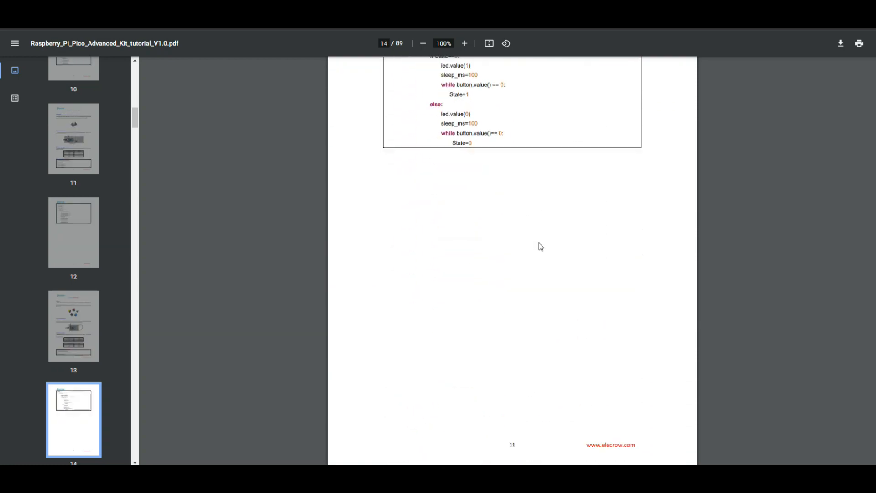
- Scroll to page 17 to show Lesson 7: Human Body Sensor Light
scroll(down, 3)
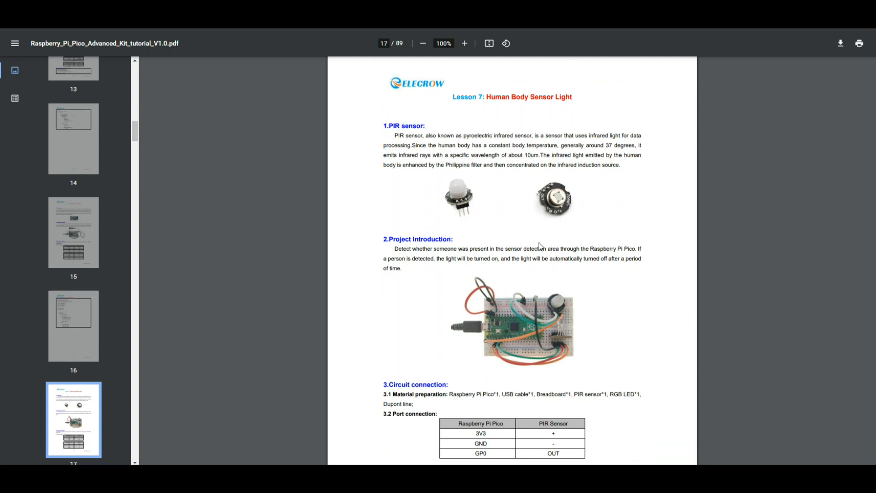
mouse_move(400, 124)
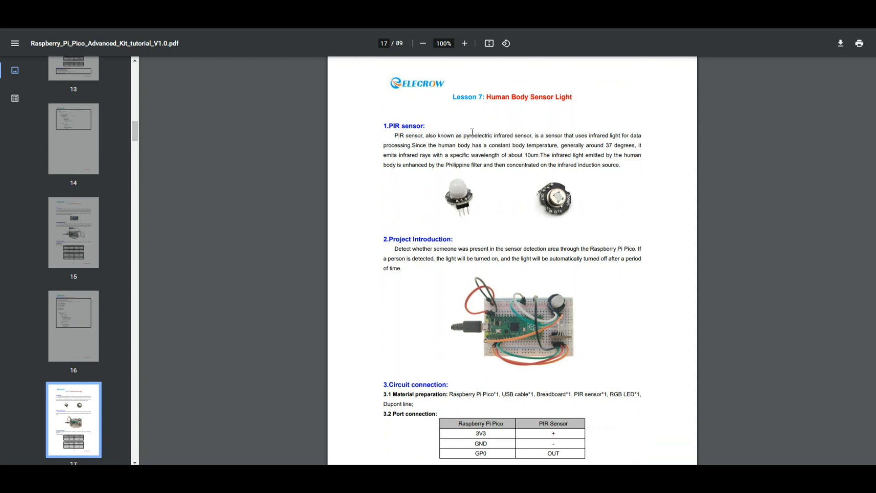
mouse_move(517, 134)
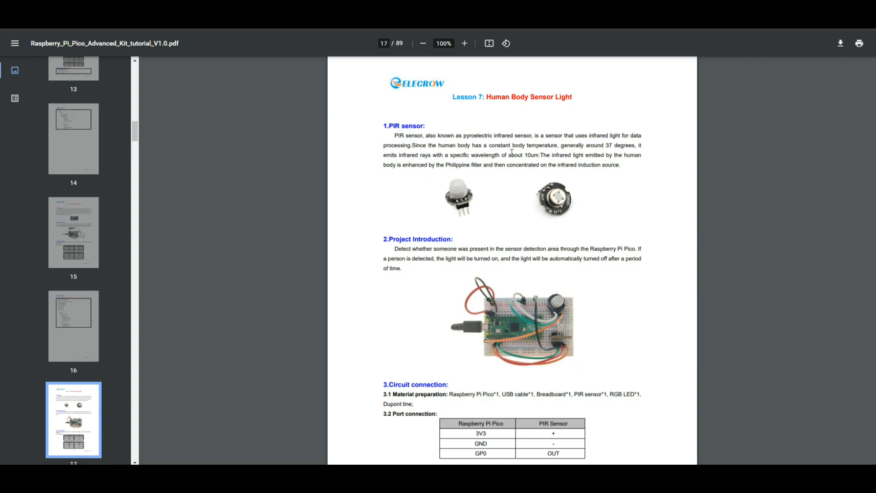
mouse_move(443, 161)
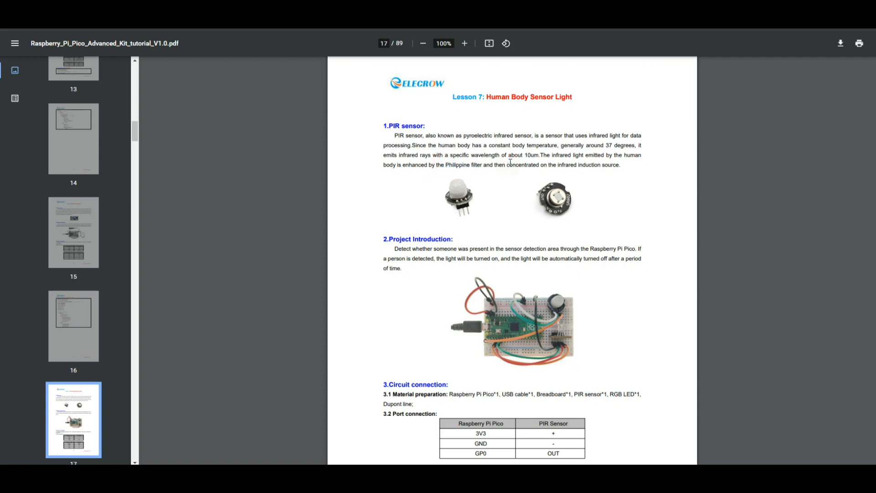
mouse_move(490, 165)
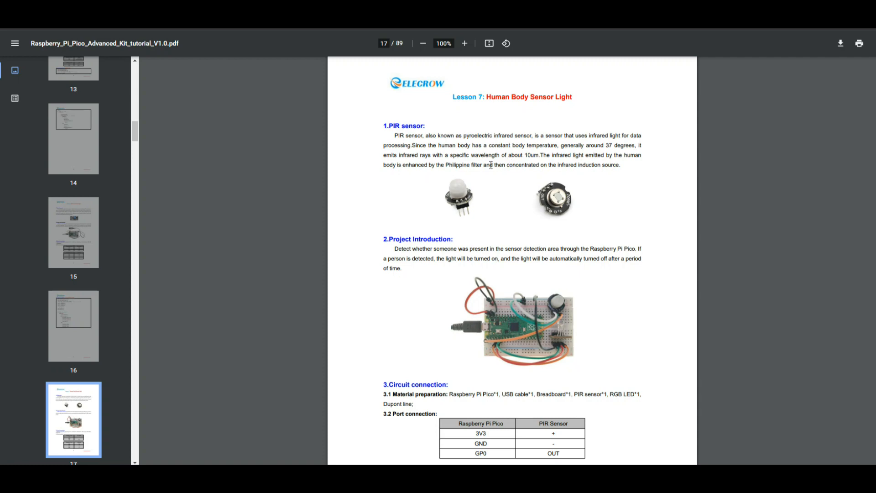
mouse_move(452, 189)
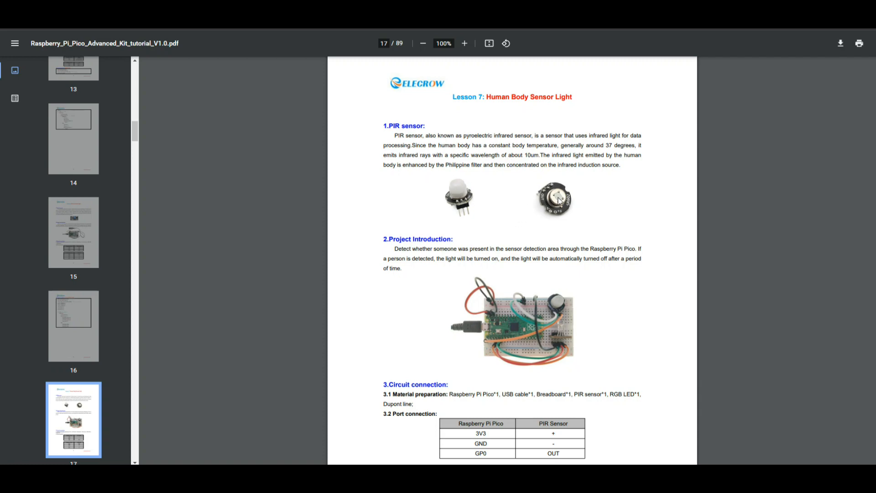
mouse_move(643, 211)
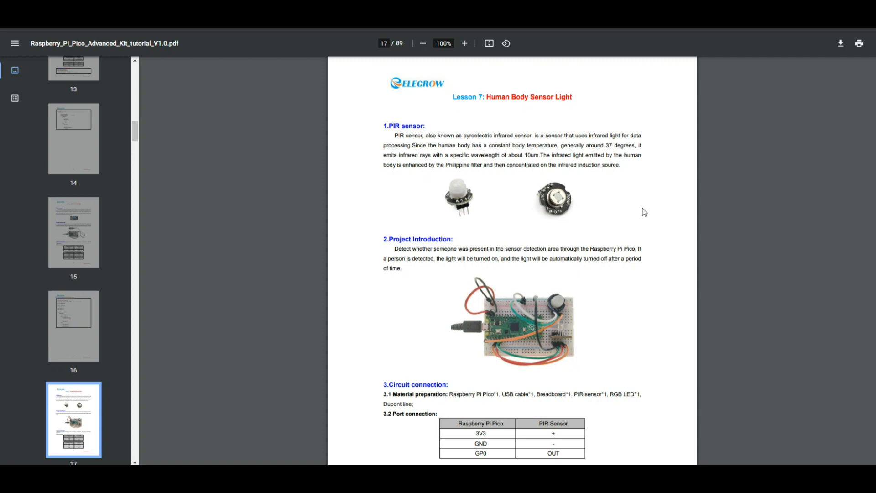
- Scroll past the PIR sensor and RGB LED port connection tables toward the program analysis
scroll(down, 3)
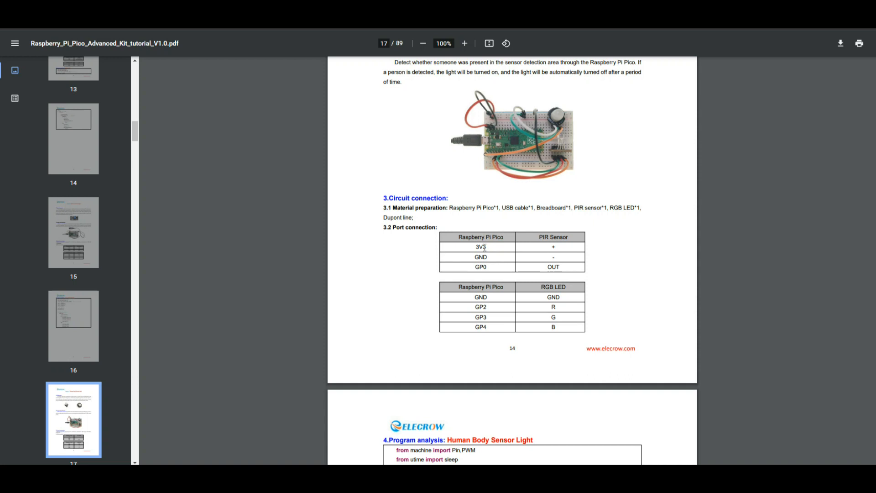
mouse_move(564, 250)
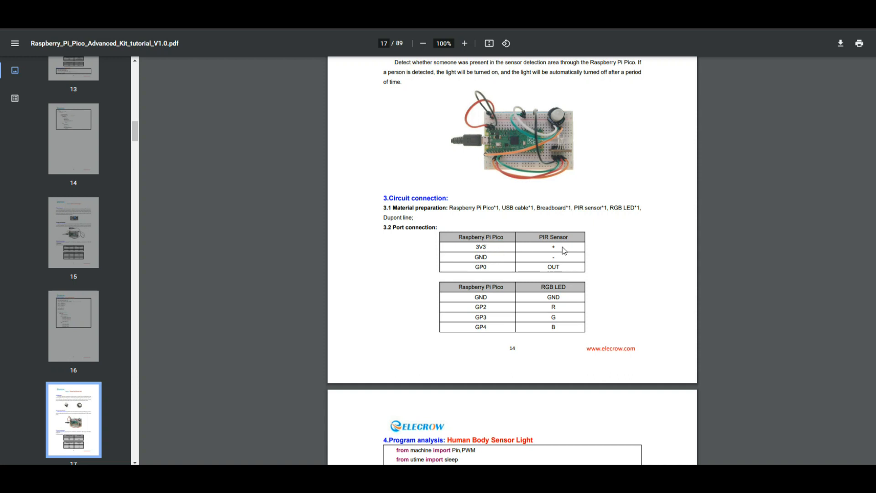
mouse_move(505, 260)
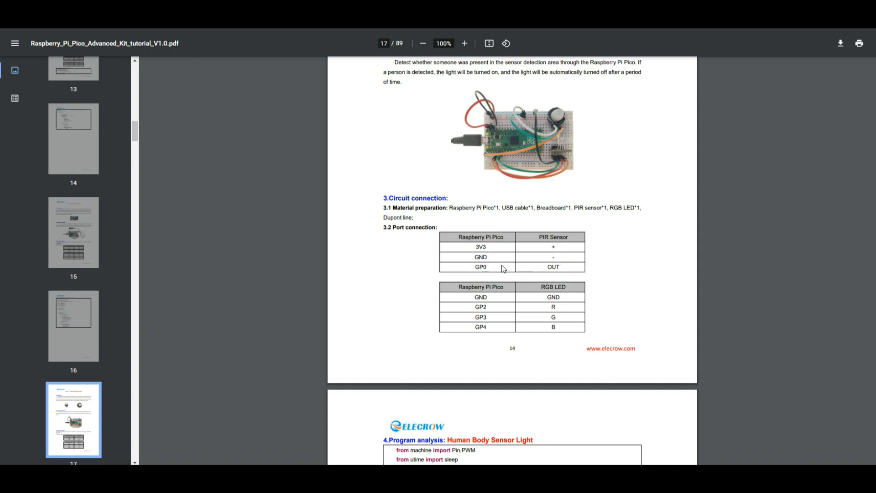
mouse_move(497, 275)
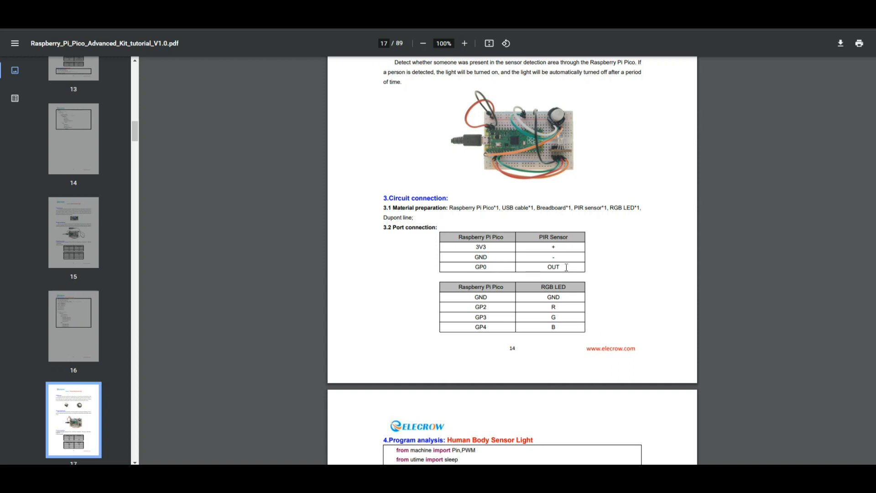
scroll(down, 3)
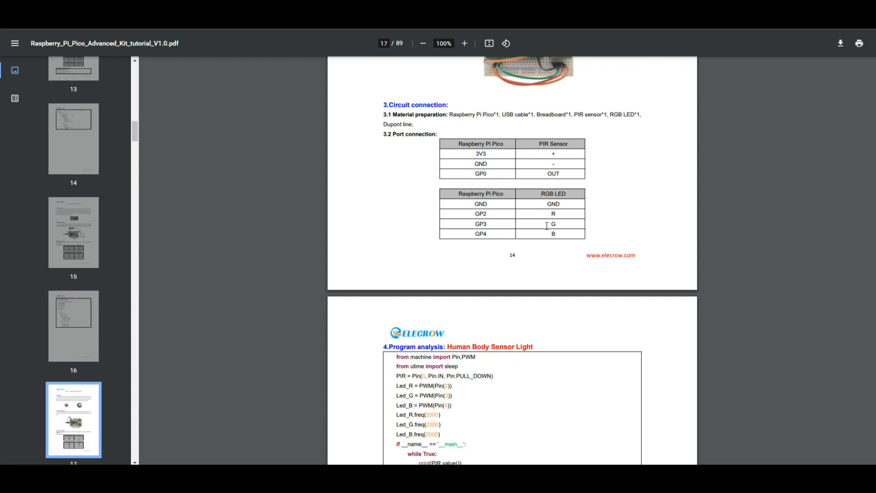
mouse_move(538, 237)
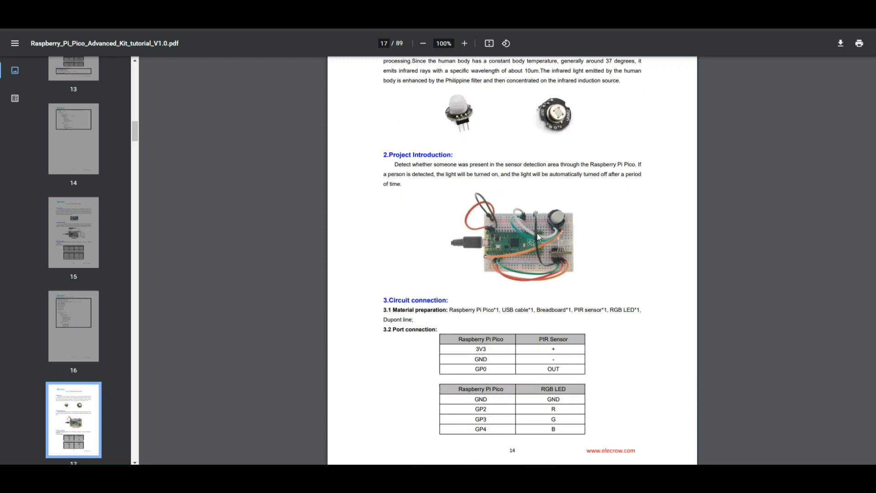
- Scroll to page 18 to view the Human Body Sensor Light program analysis code
scroll(down, 3)
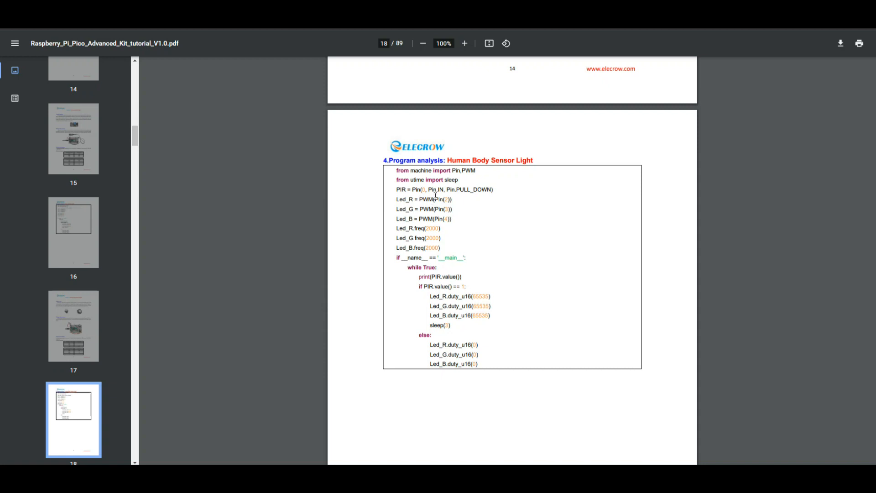
mouse_move(464, 192)
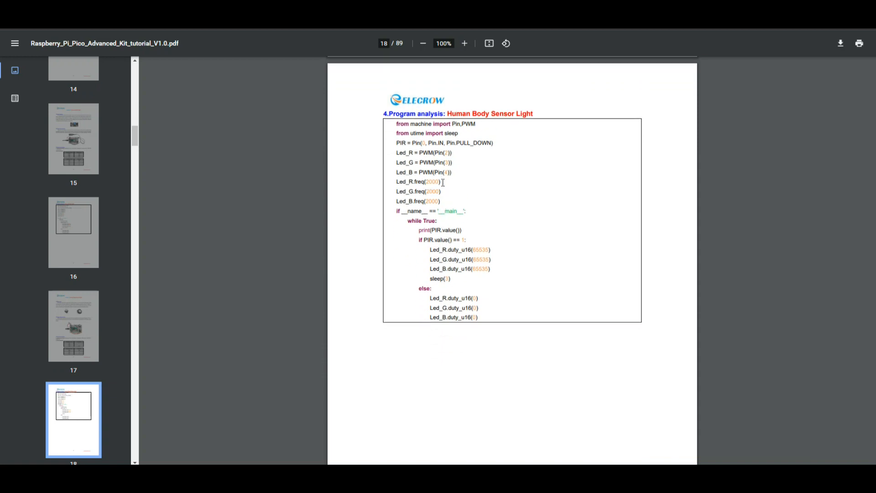
mouse_move(403, 211)
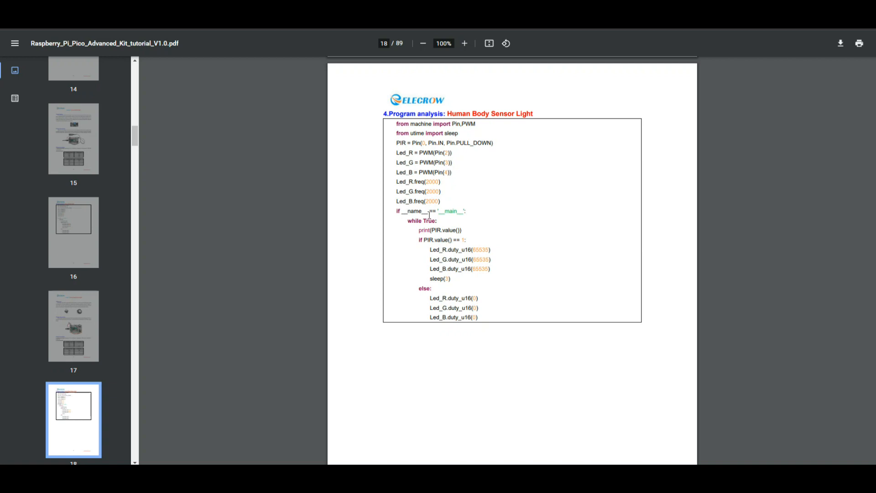
mouse_move(469, 219)
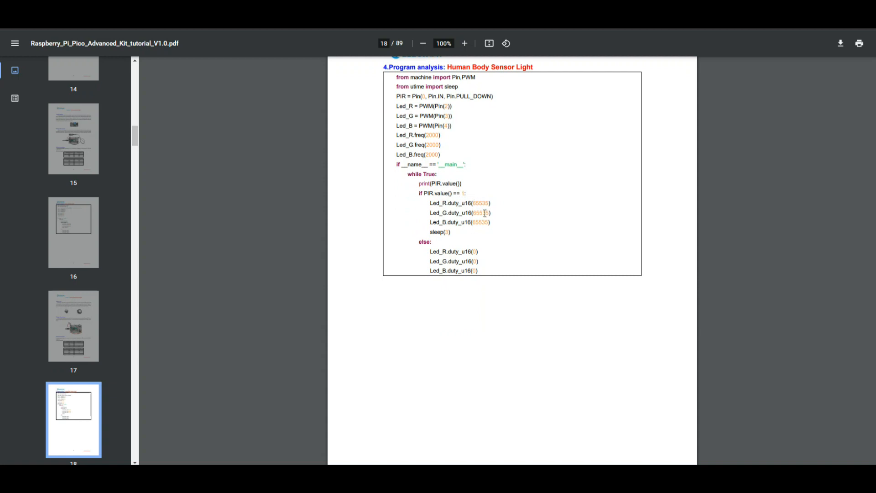
mouse_move(545, 148)
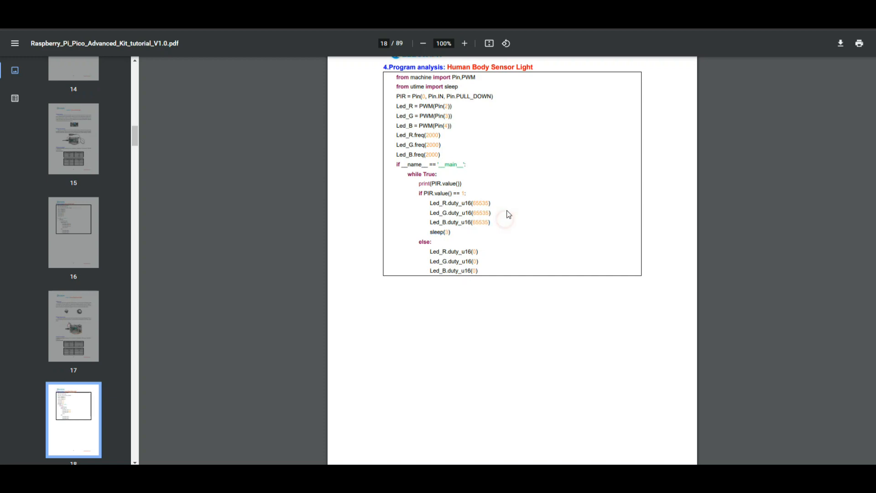
scroll(down, 3)
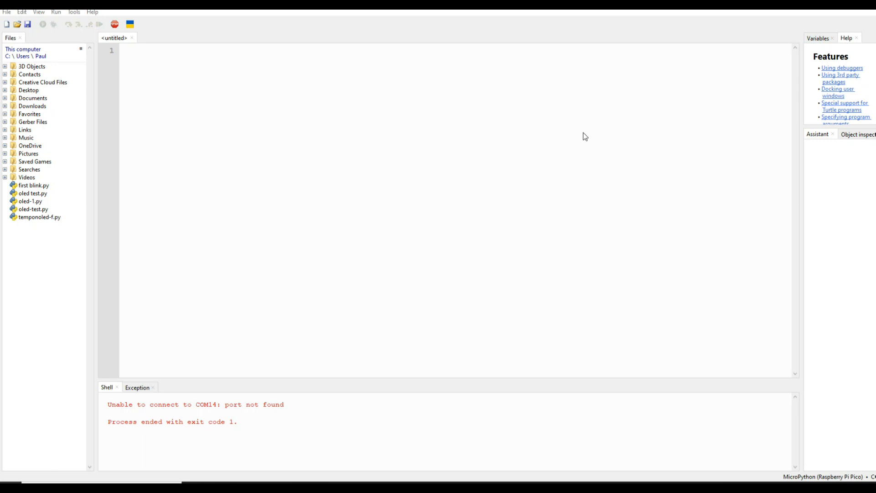
mouse_move(187, 87)
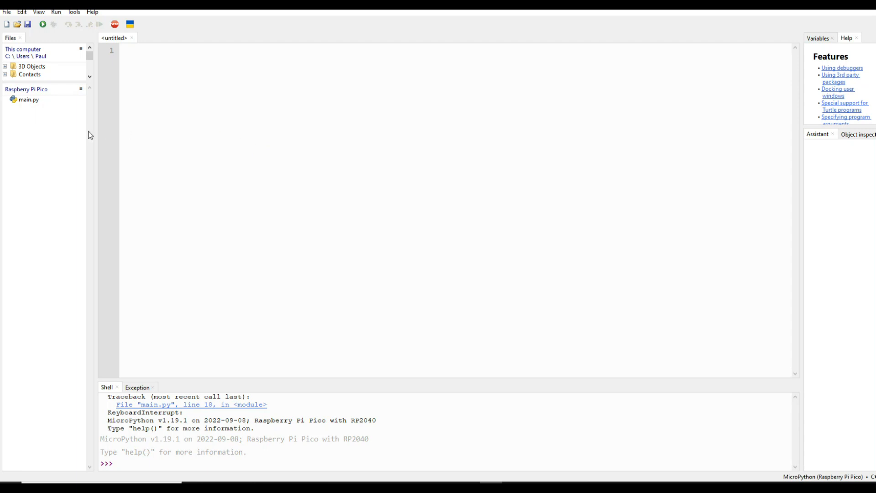
double_click(28, 99)
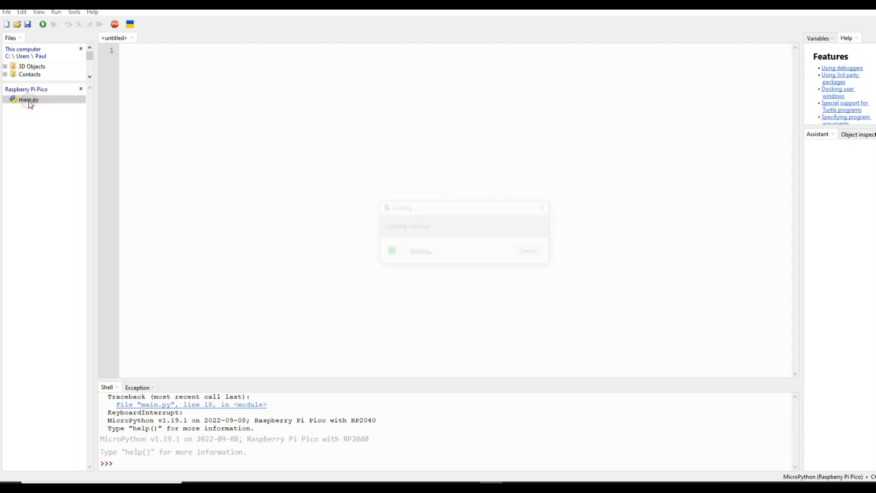
double_click(28, 99)
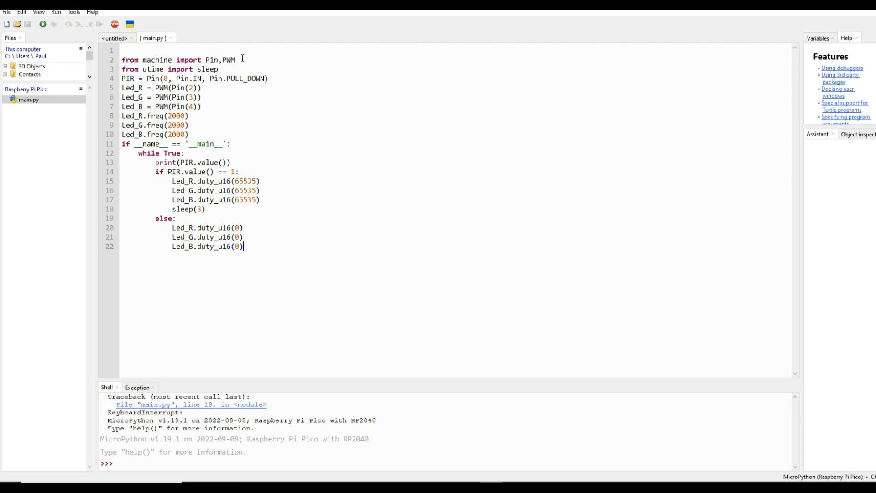
mouse_move(144, 133)
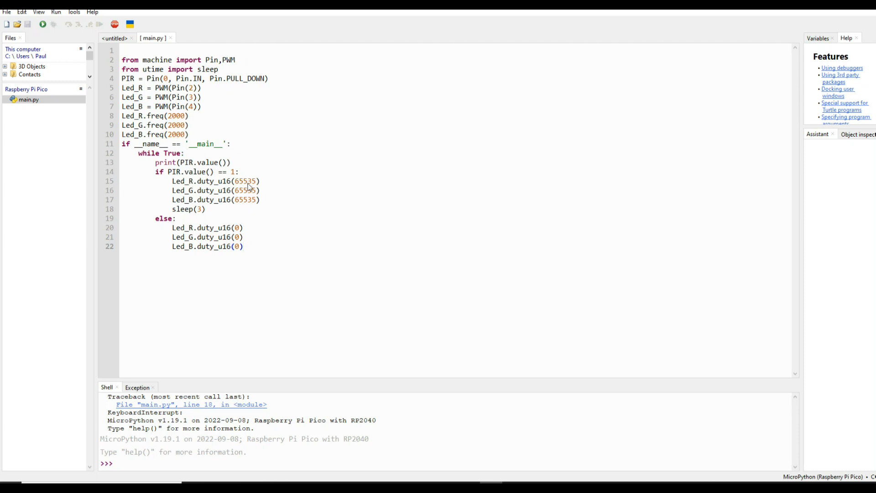
mouse_move(121, 151)
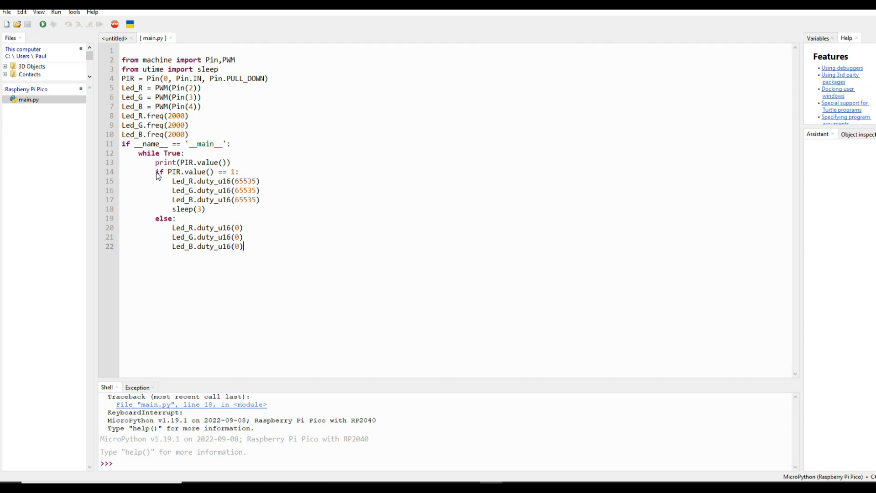
mouse_move(154, 190)
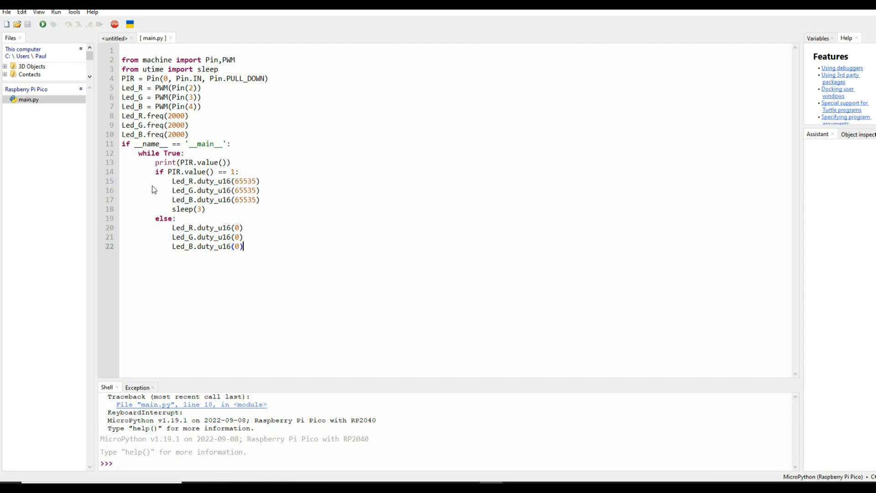
mouse_move(208, 148)
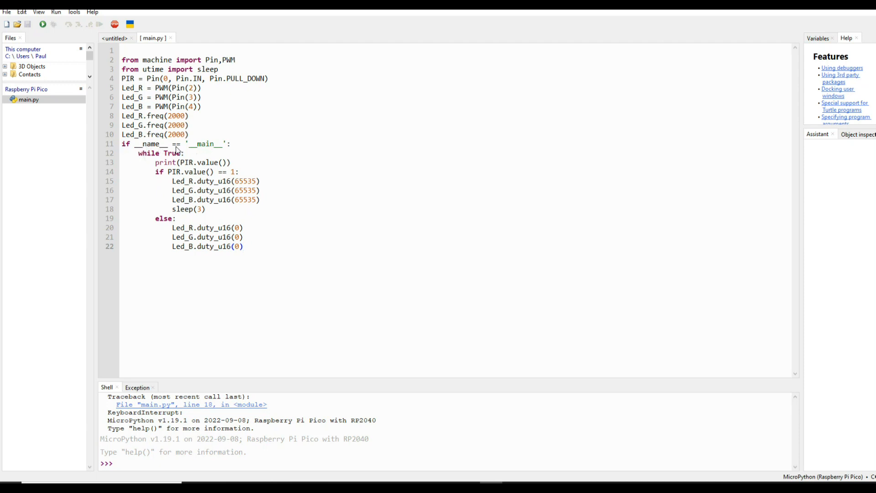
mouse_move(234, 194)
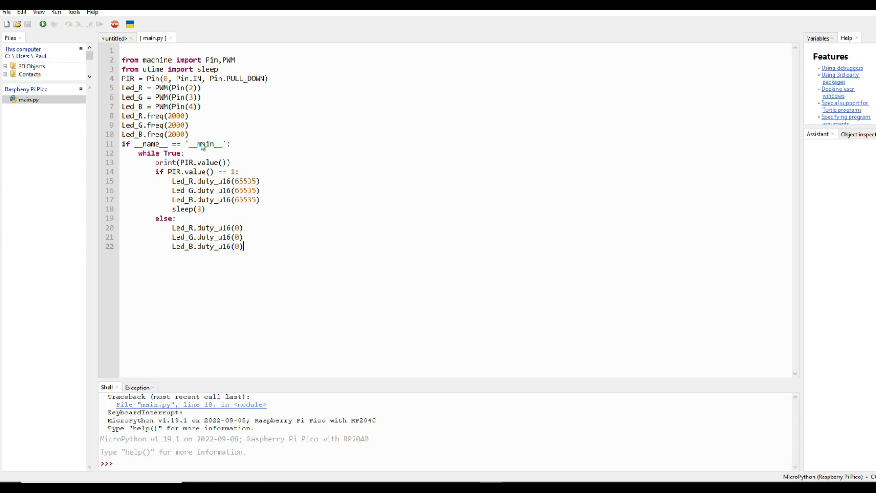
mouse_move(149, 188)
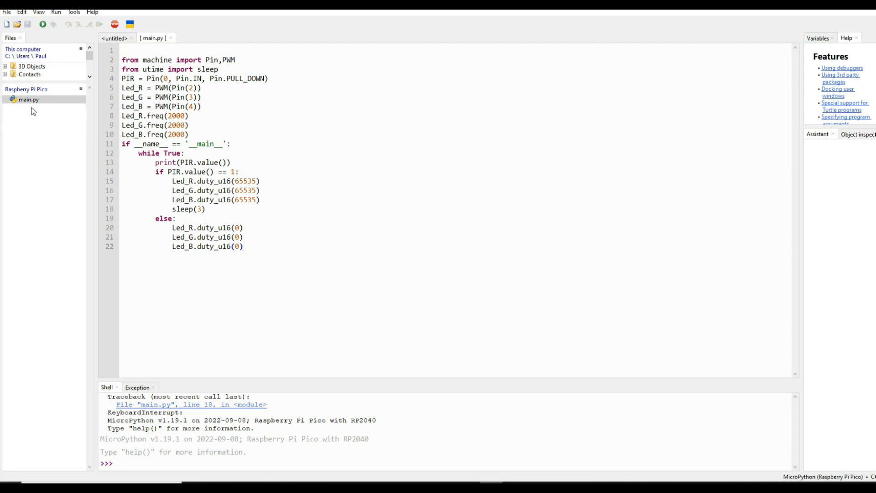
click(243, 247)
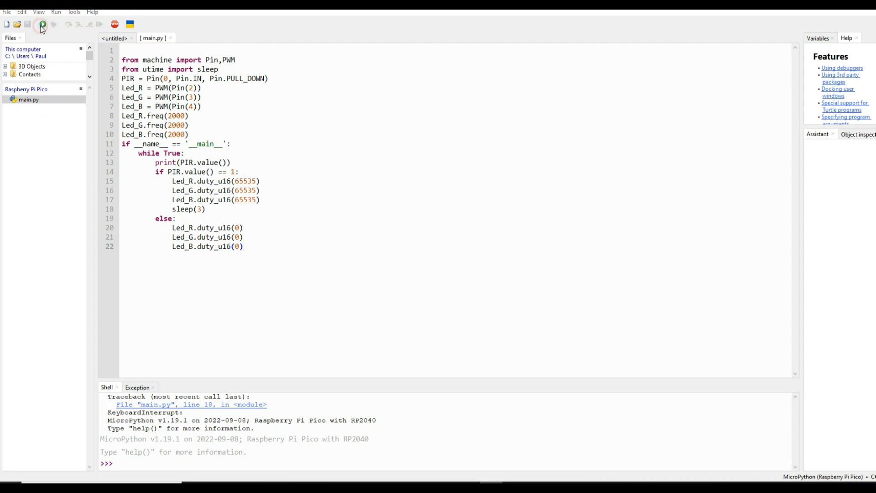
- Run main.py on the Pico so the shell prints PIR readings of 0
click(42, 24)
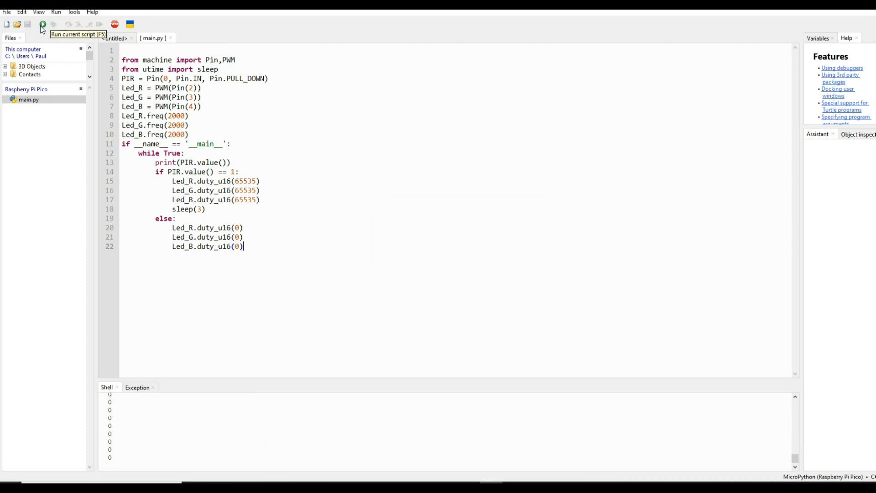
mouse_move(565, 229)
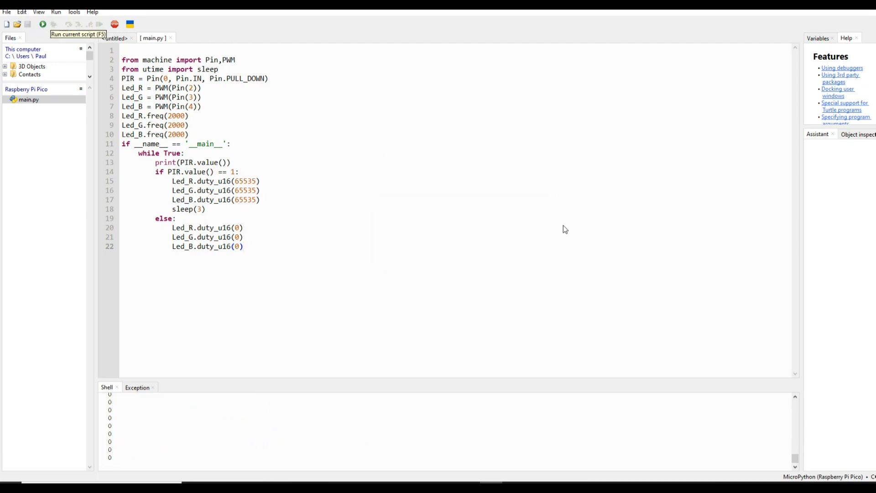